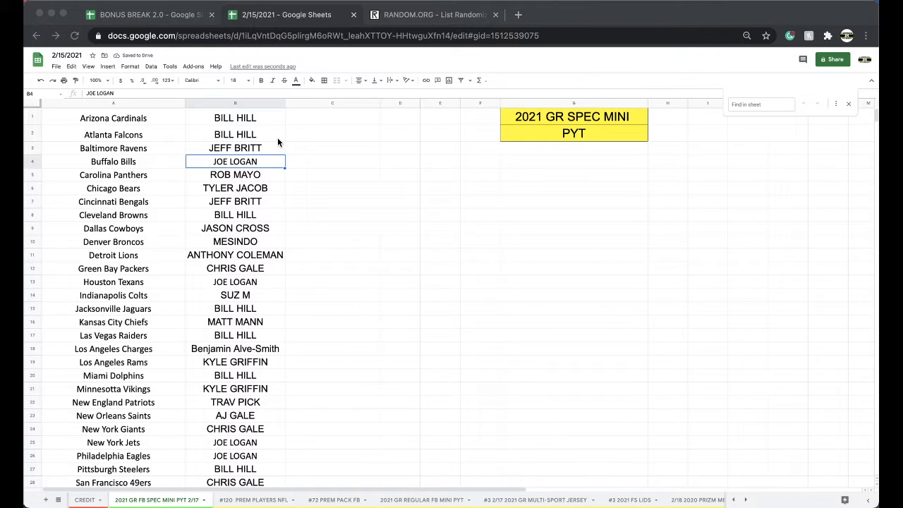
left_click(151, 66)
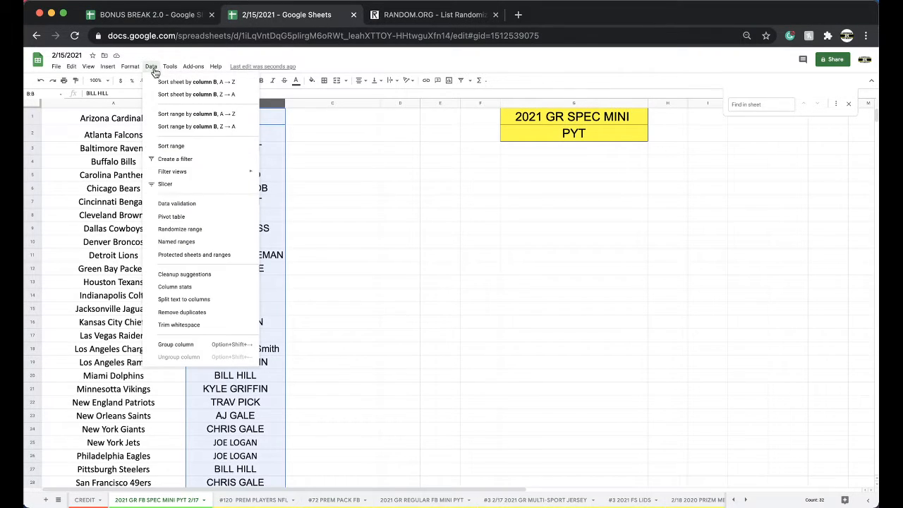
left_click(196, 81)
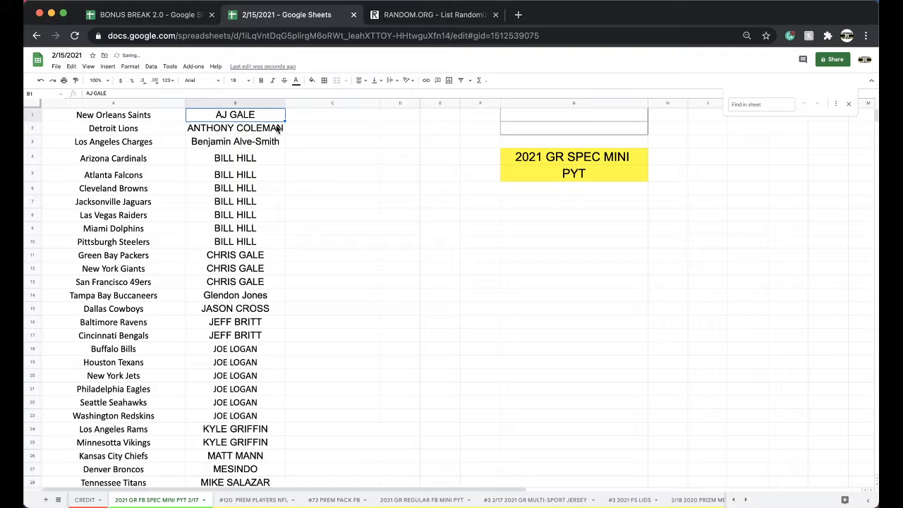
left_click(235, 141)
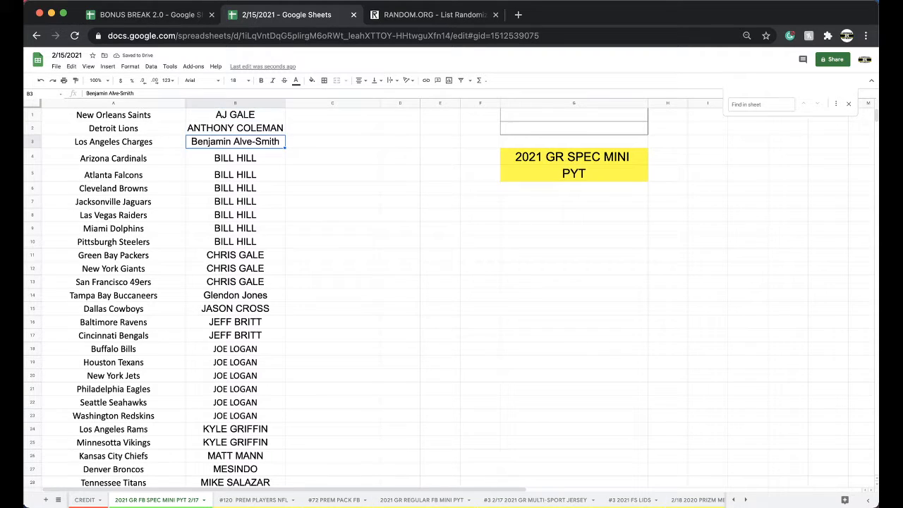
left_click(235, 174)
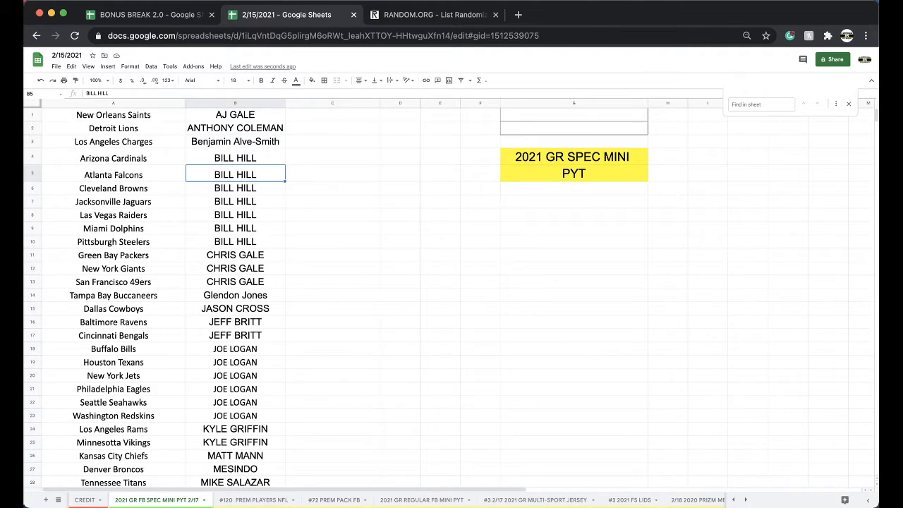
left_click(235, 242)
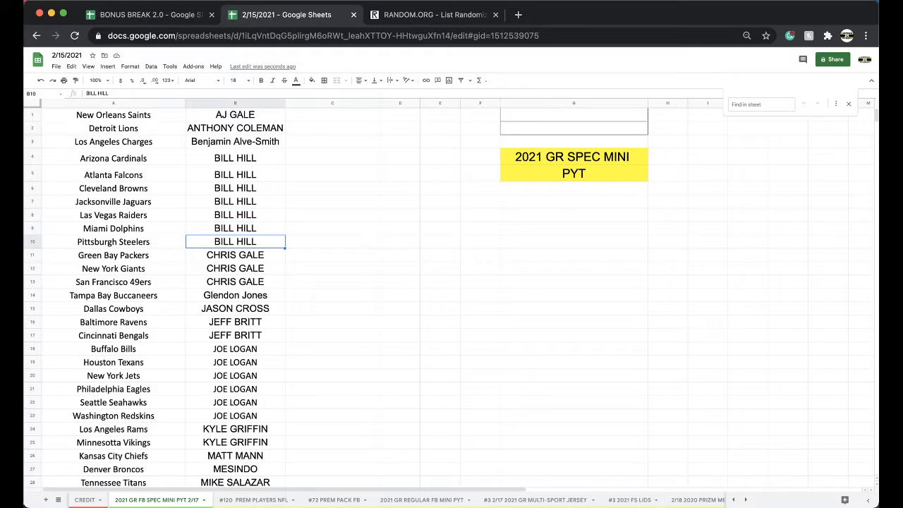
left_click(235, 295)
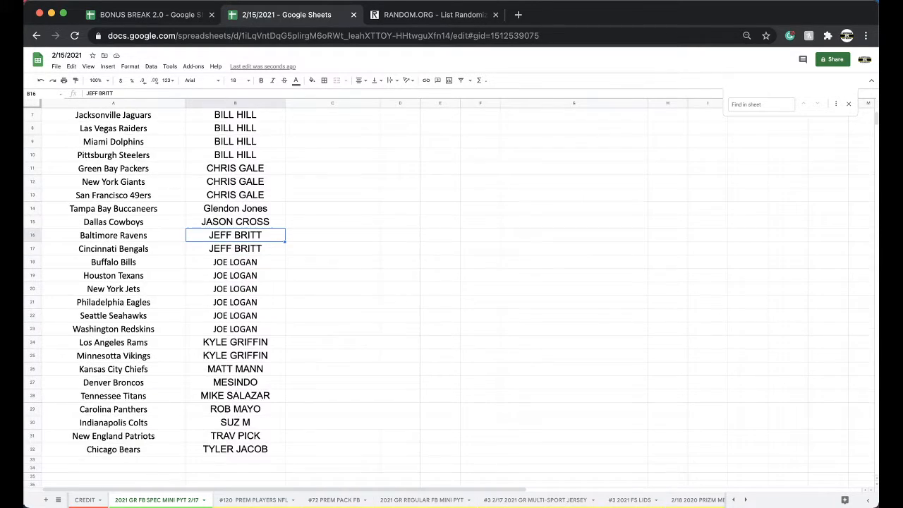
left_click(236, 262)
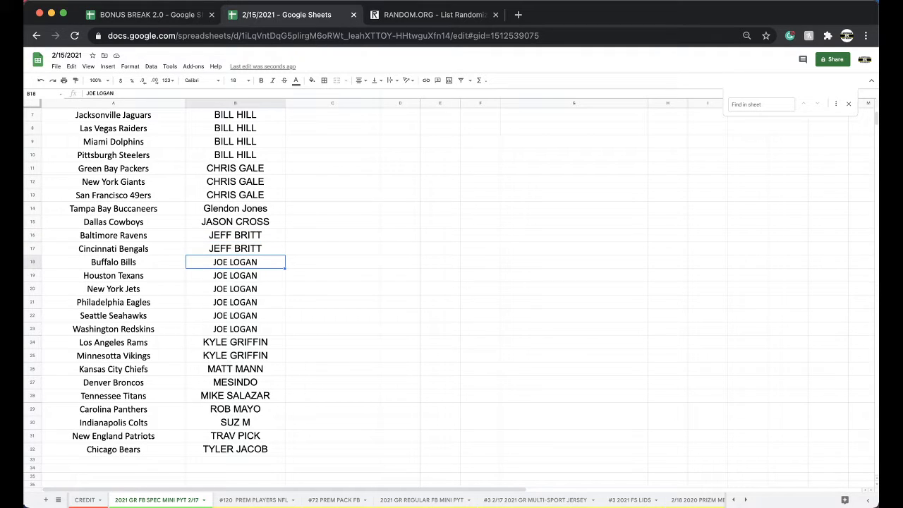
left_click(235, 329)
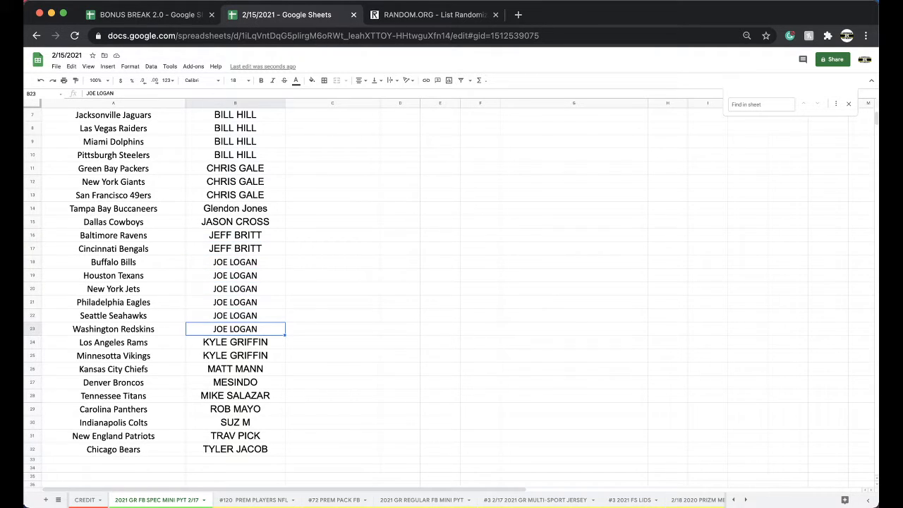
left_click(235, 368)
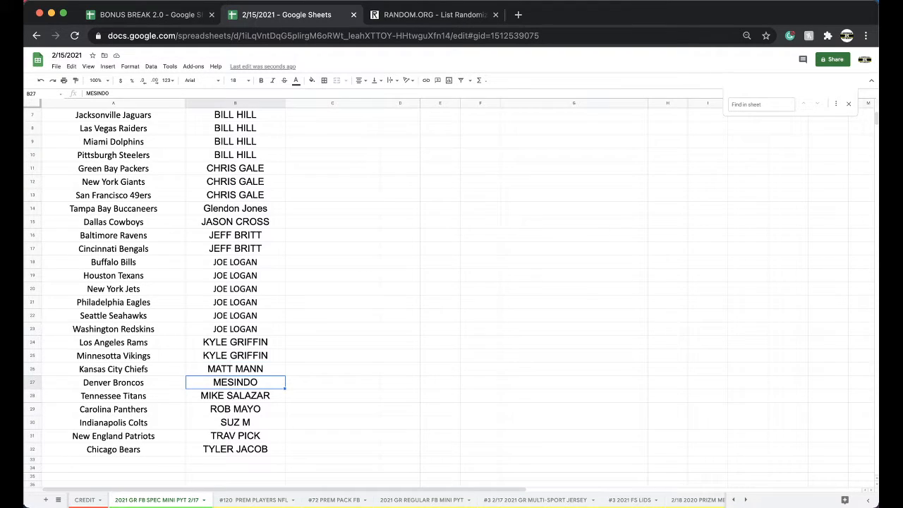
left_click(235, 409)
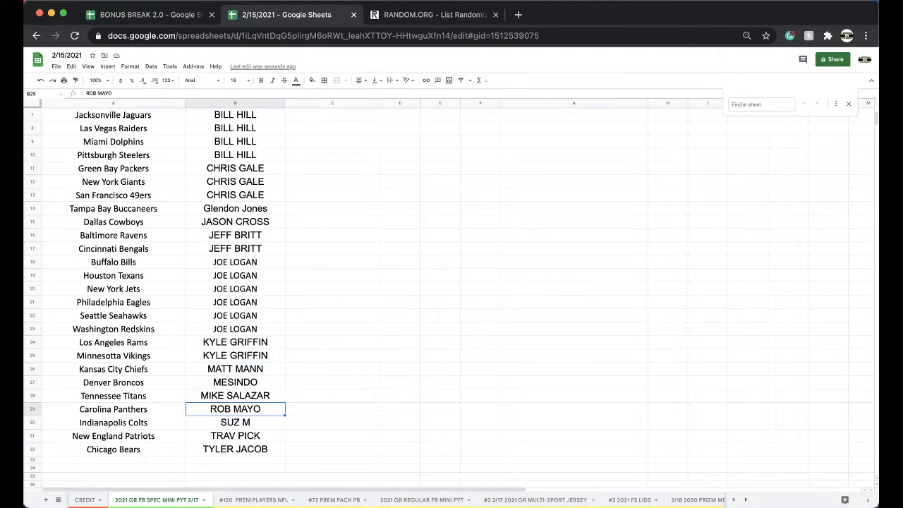
left_click(235, 449)
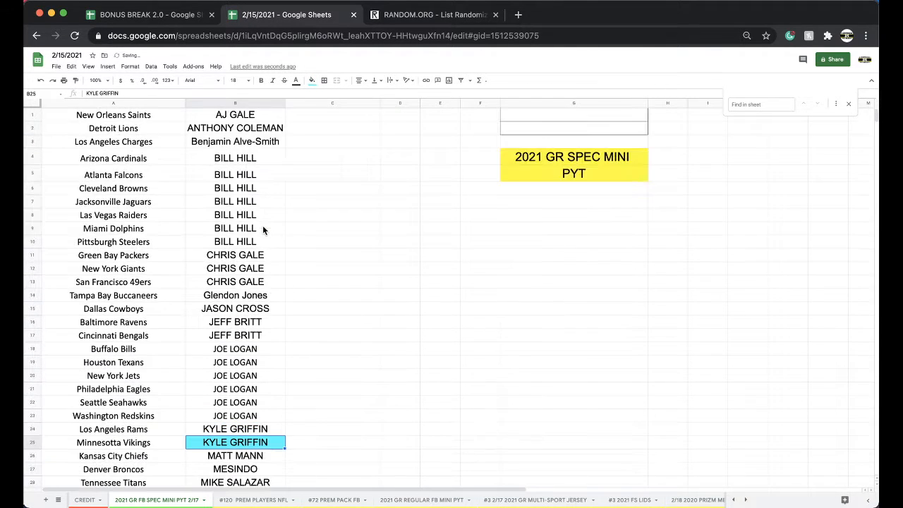
Select the owner names in column B and switch to the RANDOM.ORG list randomizer.
left_click(151, 66)
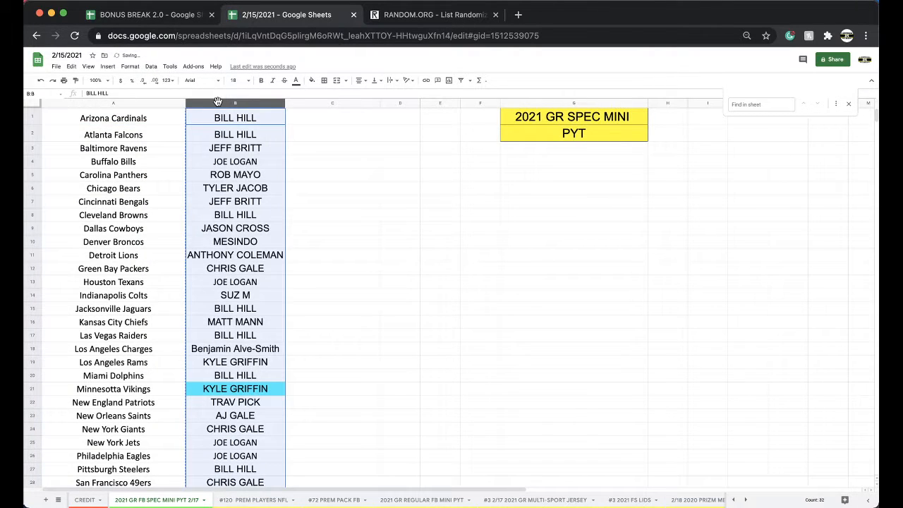
left_click(434, 15)
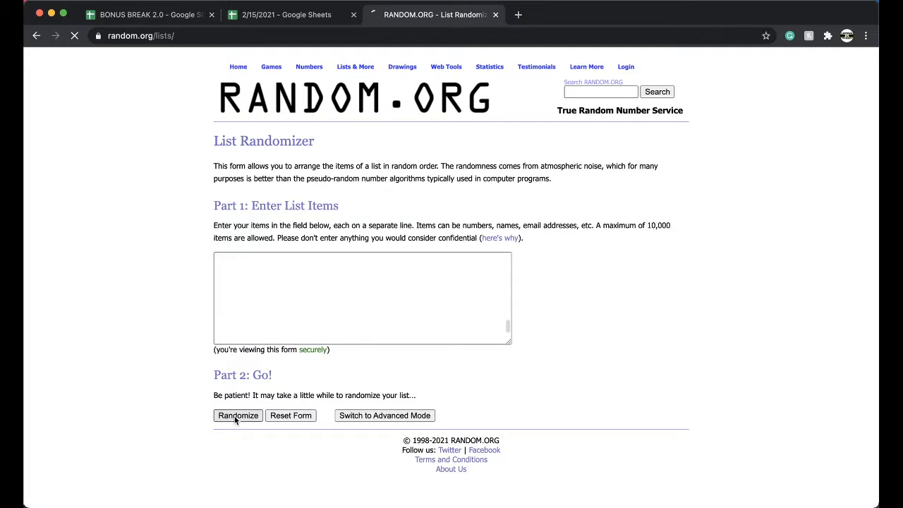
left_click(237, 415)
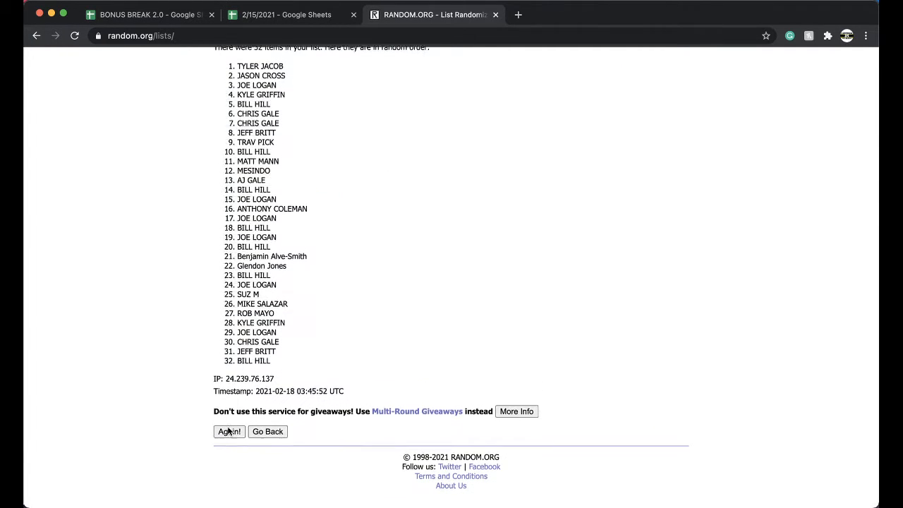
left_click(229, 431)
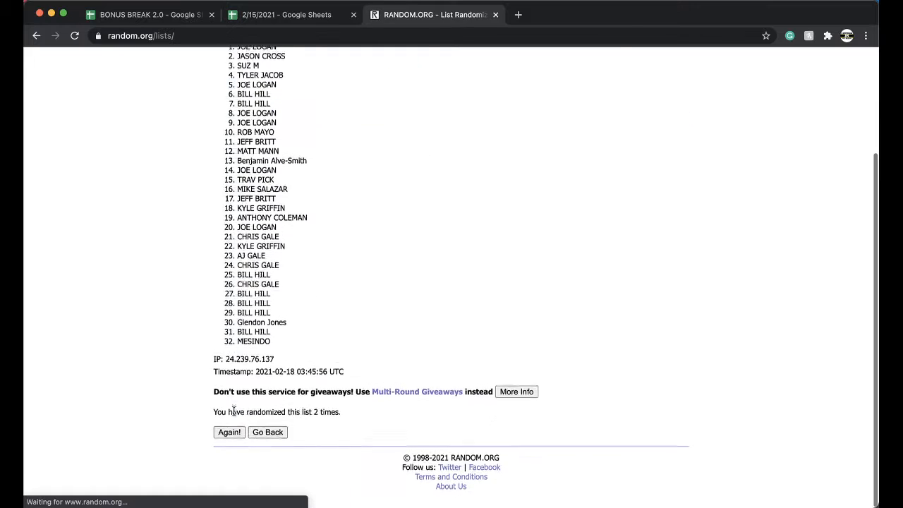
left_click(228, 432)
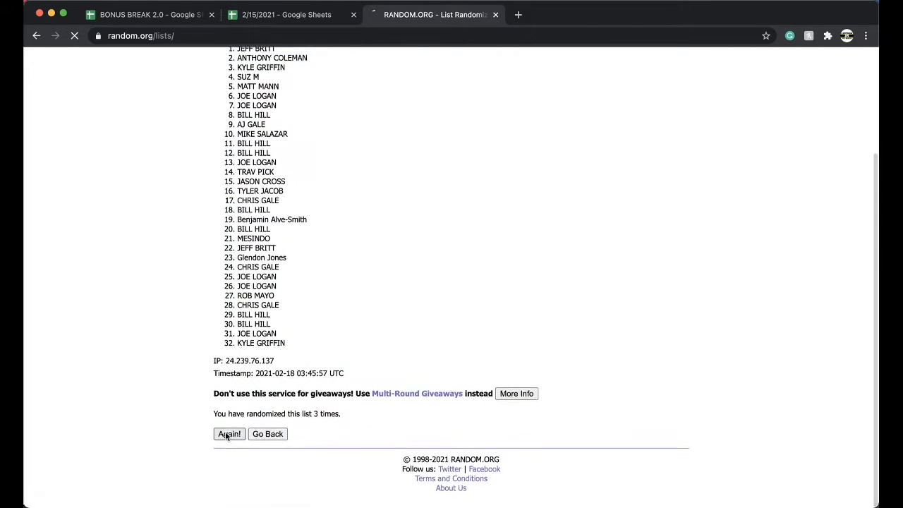
left_click(228, 434)
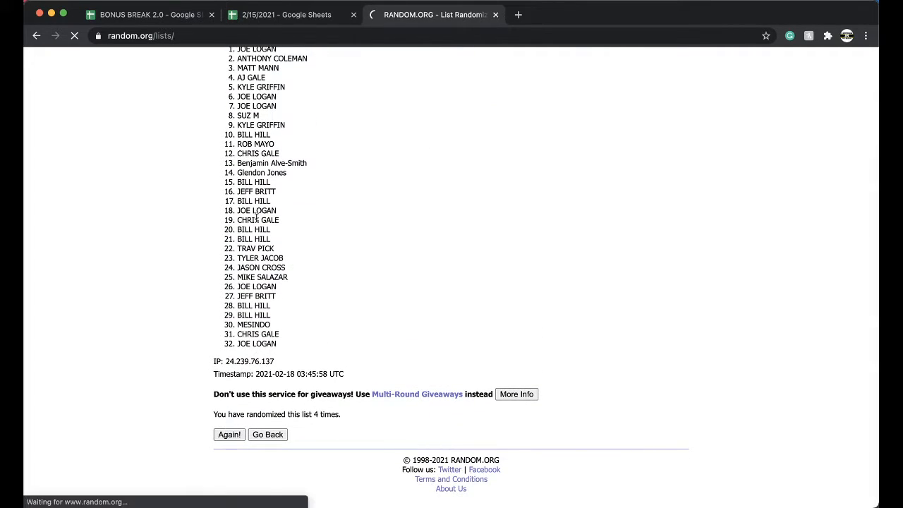
left_click(229, 434)
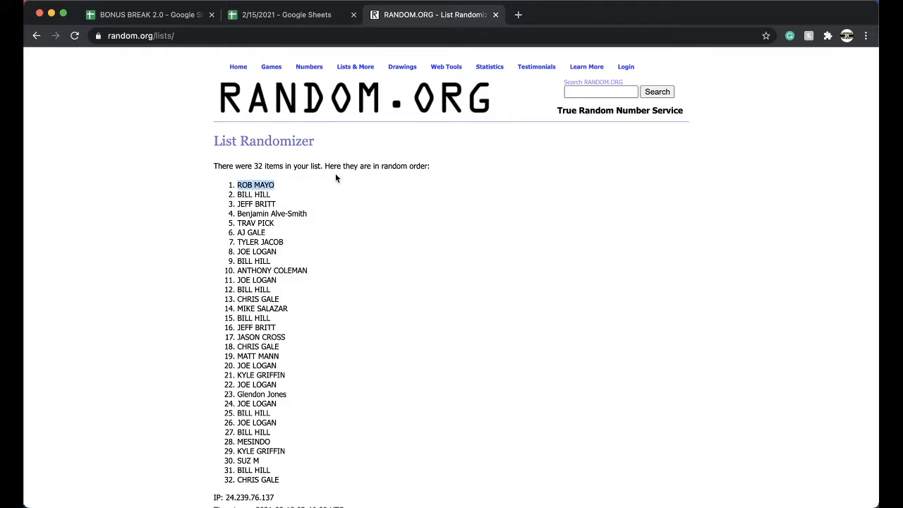
left_click(289, 14)
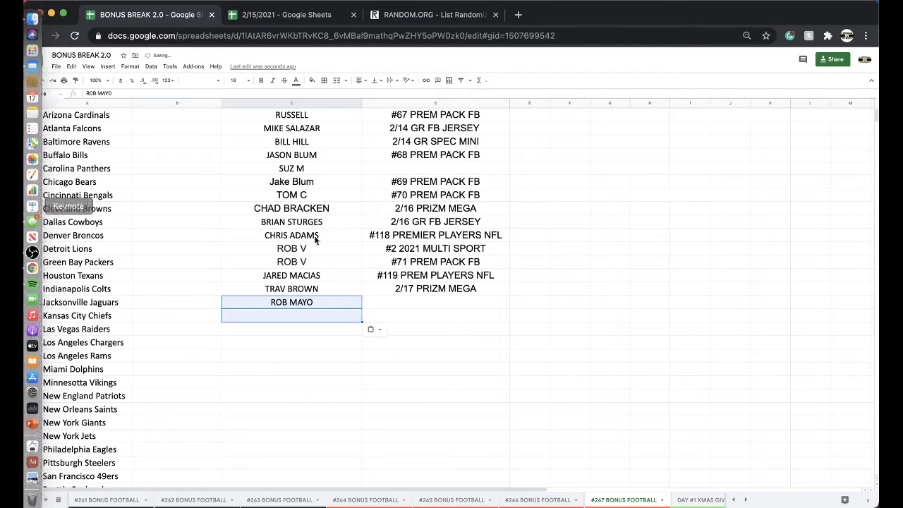
type("2/17 SPEC MINI")
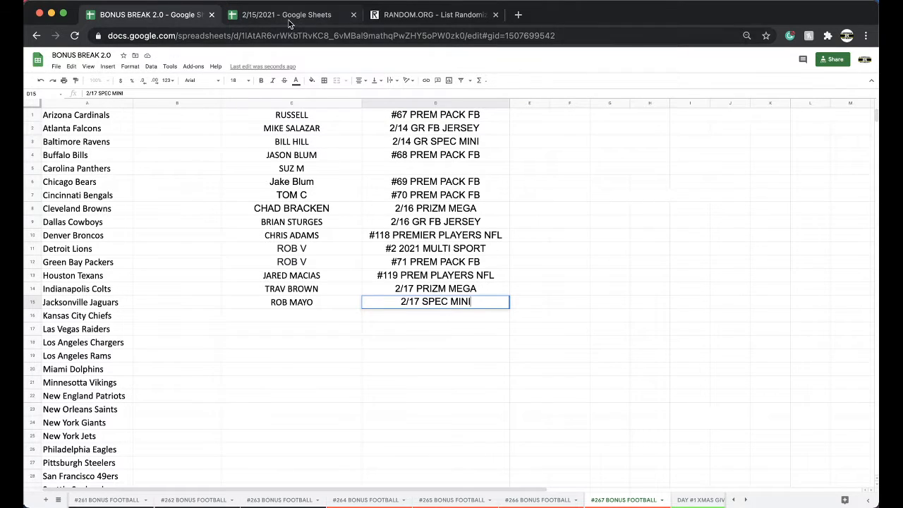
left_click(286, 14)
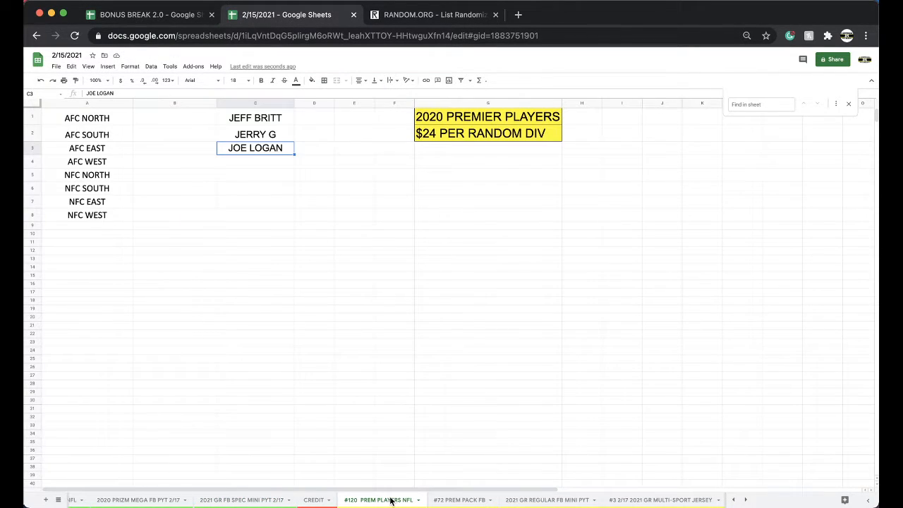
View the #120 PREM PLAYERS NFL, 2021 GR REGULAR FB MINI PYT, #3 2021 FS LIDS and #54 PREM BK JERSEY sheets.
left_click(382, 500)
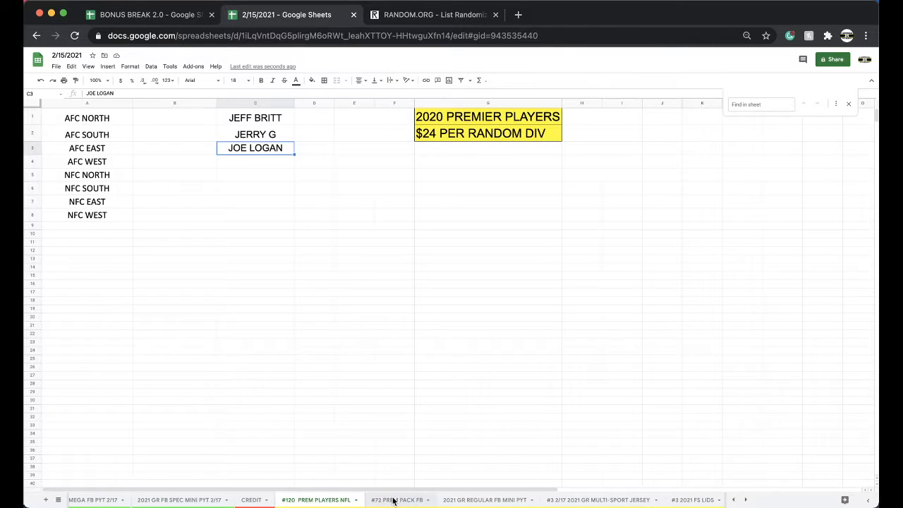
left_click(437, 500)
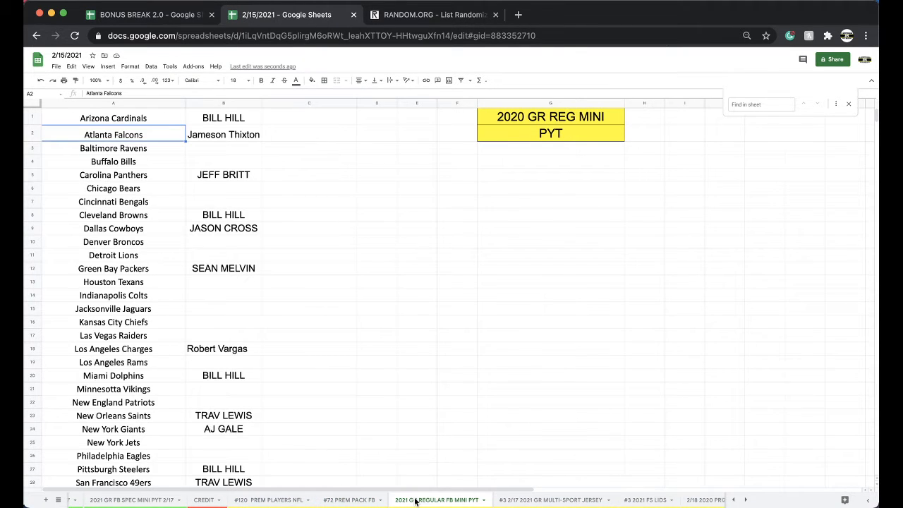
scroll("down", 3)
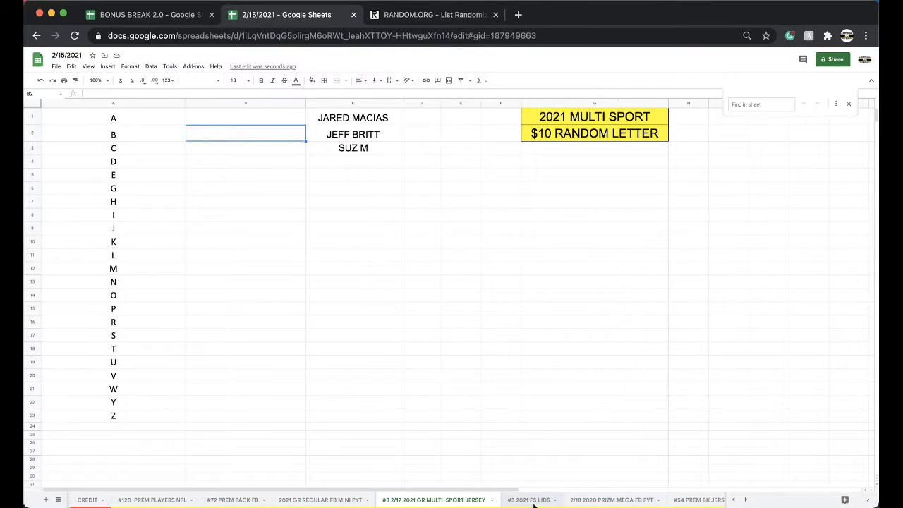
left_click(280, 499)
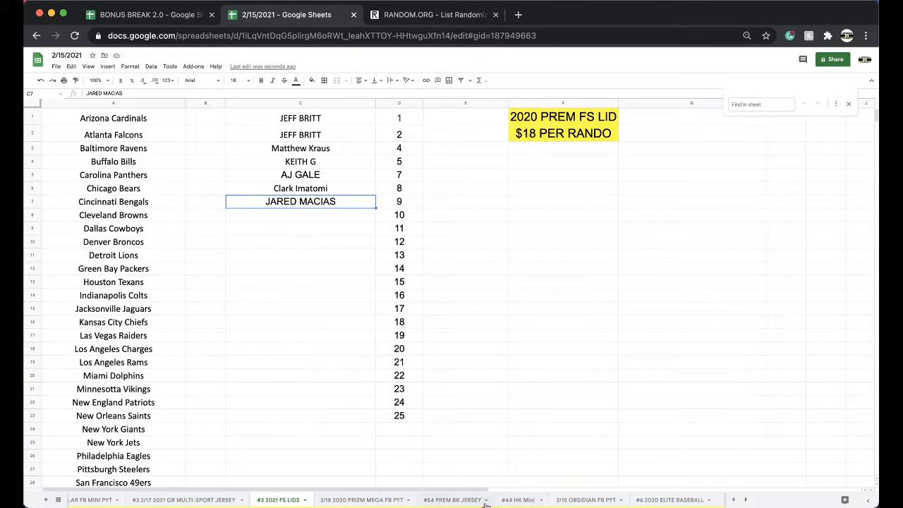
left_click(353, 499)
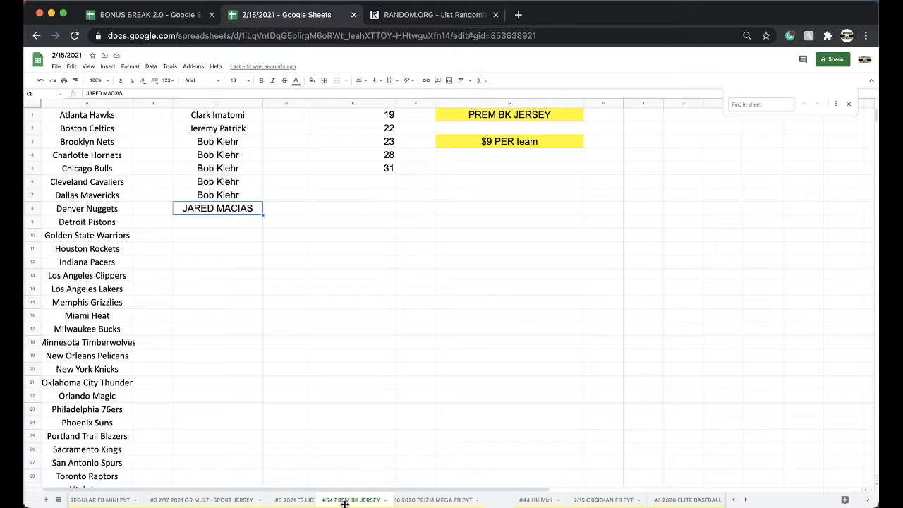